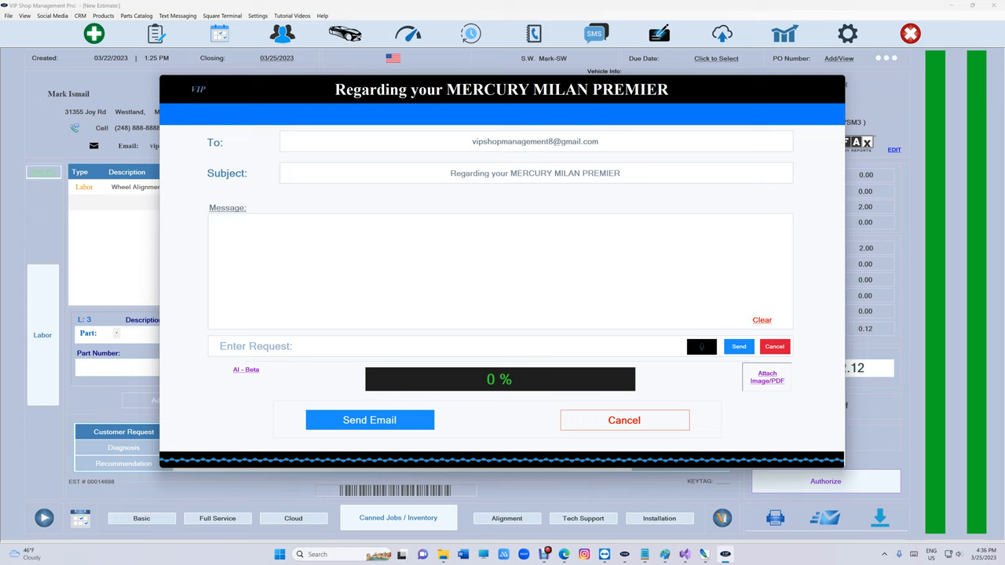
# Stop the dictated request about the Mercury Milan Premier so it converts to text
pyautogui.click(701, 346)
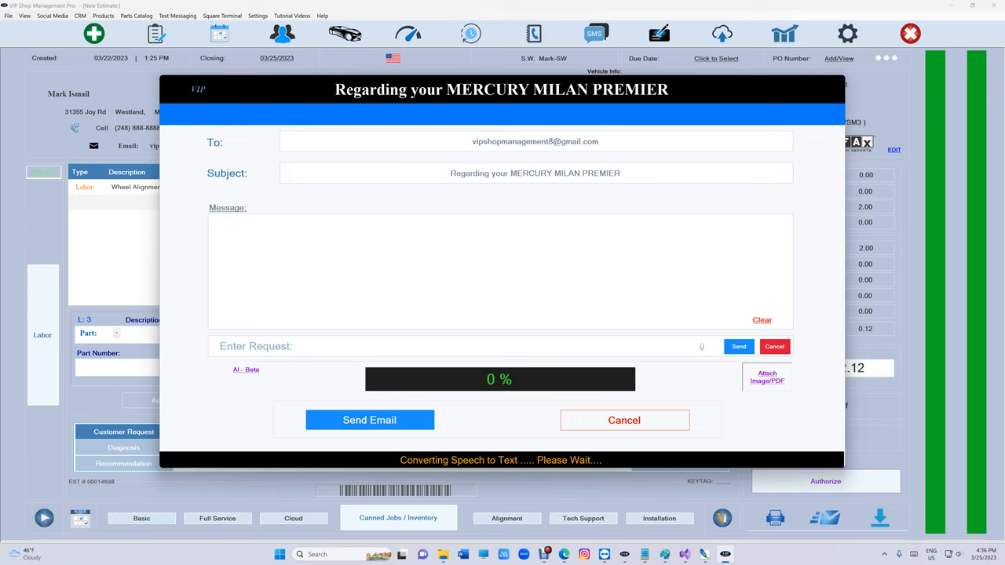